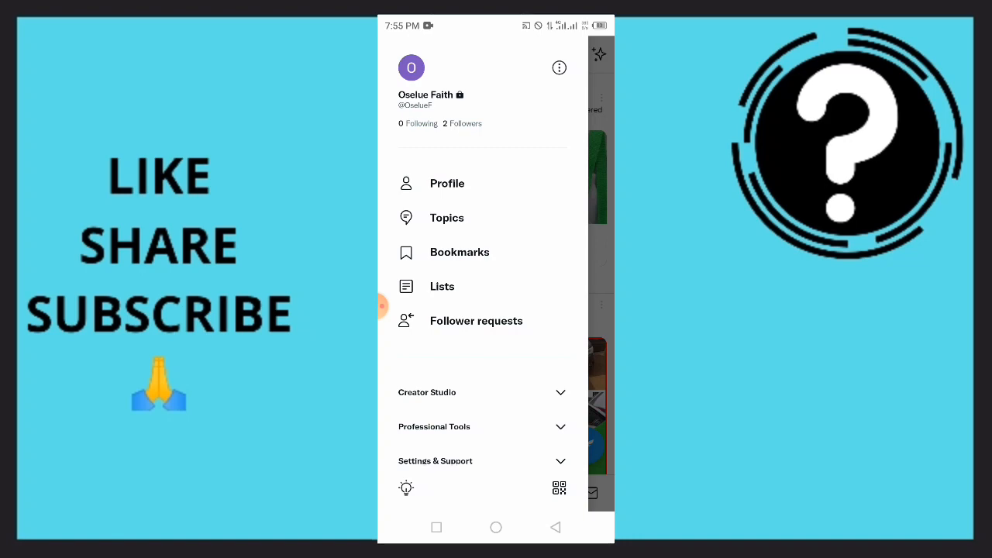
Open Follower requests from the side drawer to view the empty pending-requests list.
click(476, 320)
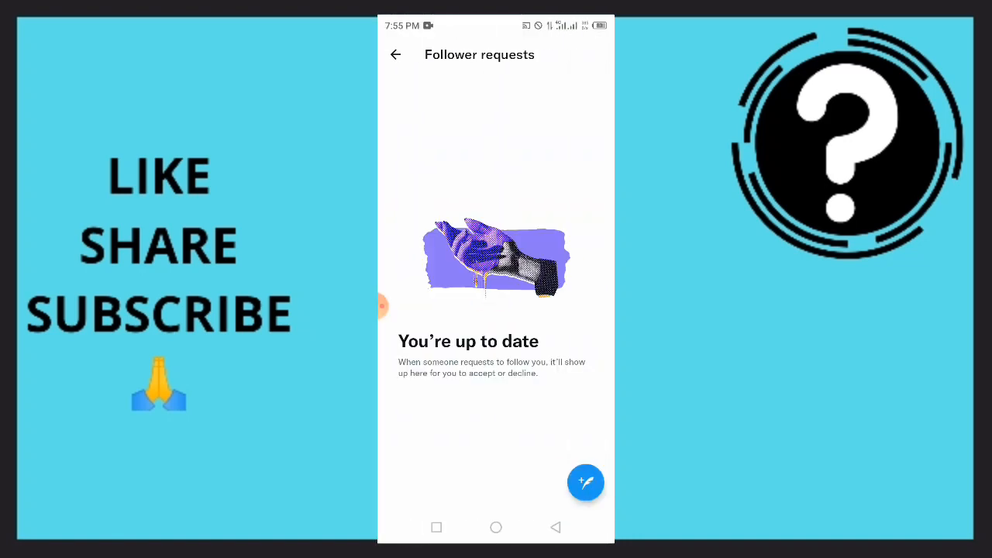